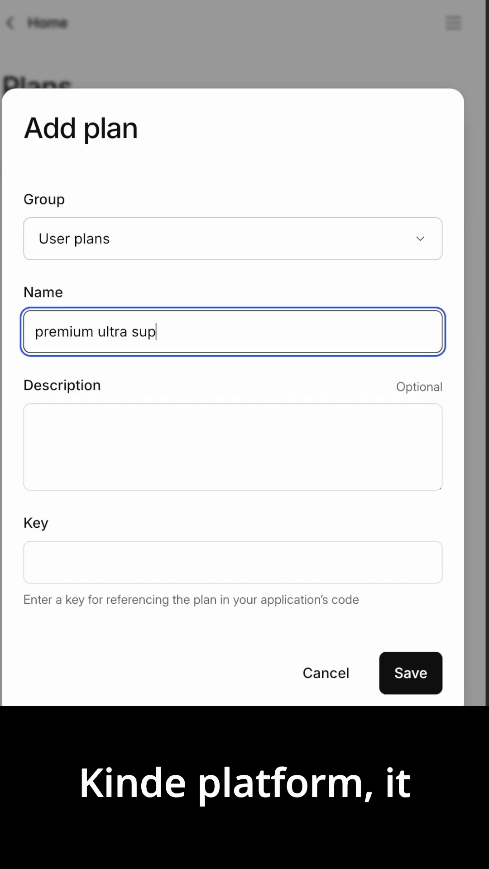
Step: Save the 'premium ultra supreme' plan and start a fixed charge named Premium Ultra Supreme
left_click(411, 673)
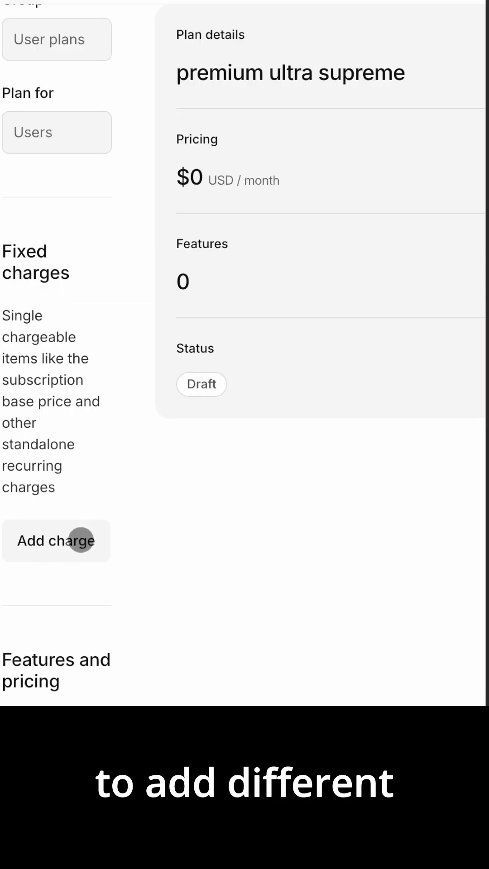
left_click(54, 540)
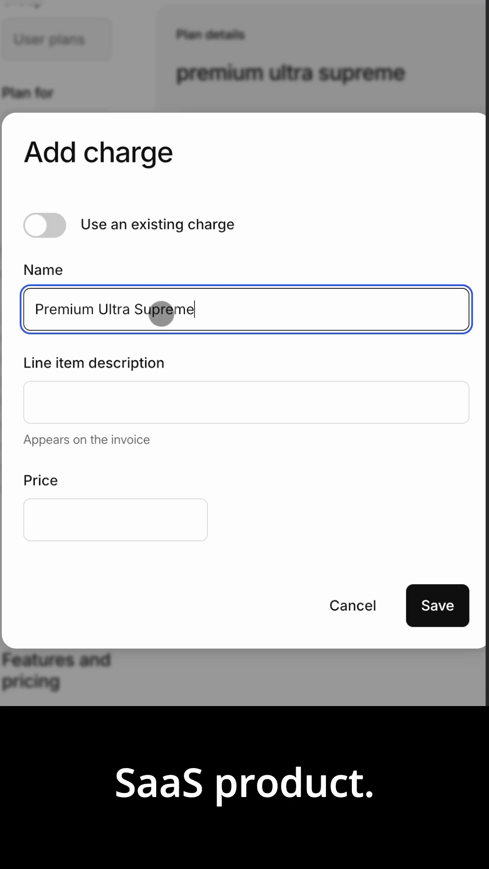
left_click(115, 521)
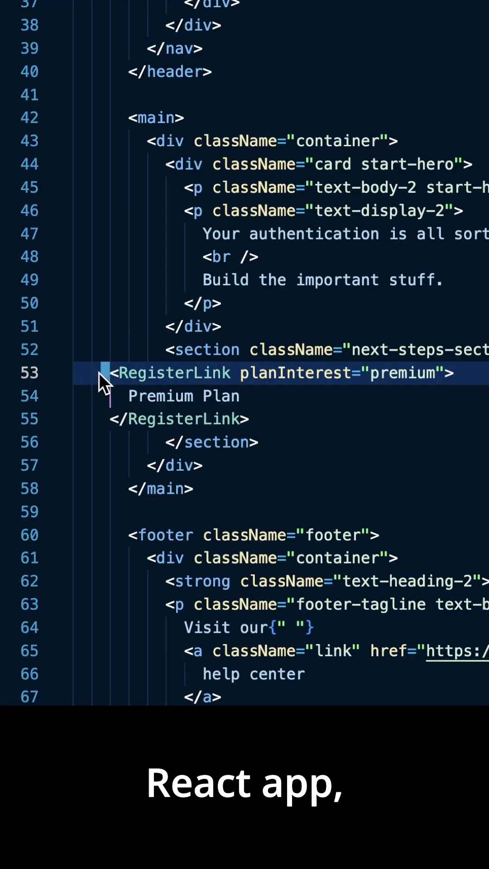
Step: Select the RegisterLink with planInterest "premium" labelled Premium Plan to reposition it in next-steps
left_click_drag(110, 373, 253, 419)
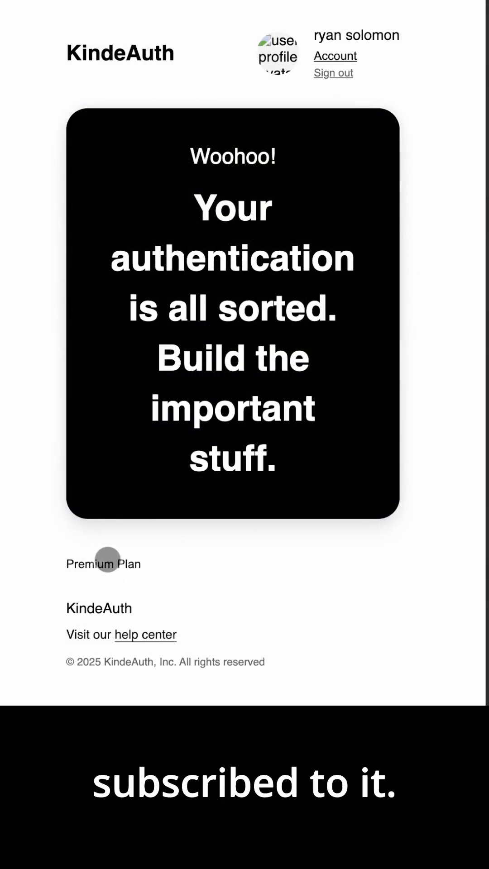
mouse_move(340, 56)
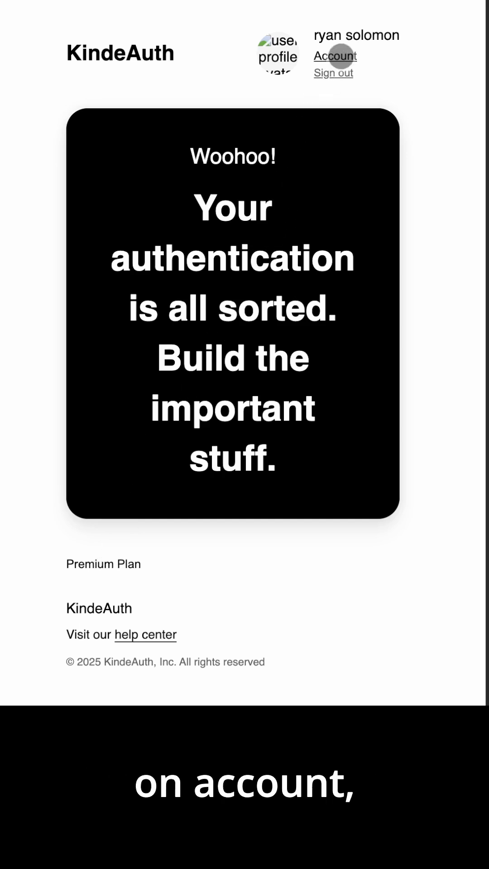
Step: From Account, show the plan chooser with Premium Ultra $15 and premium ultra supreme $25
left_click(335, 56)
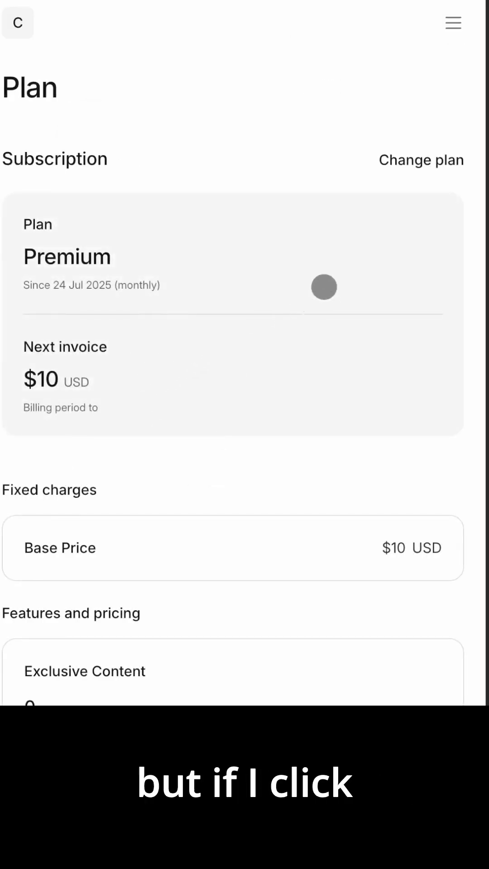
left_click(421, 159)
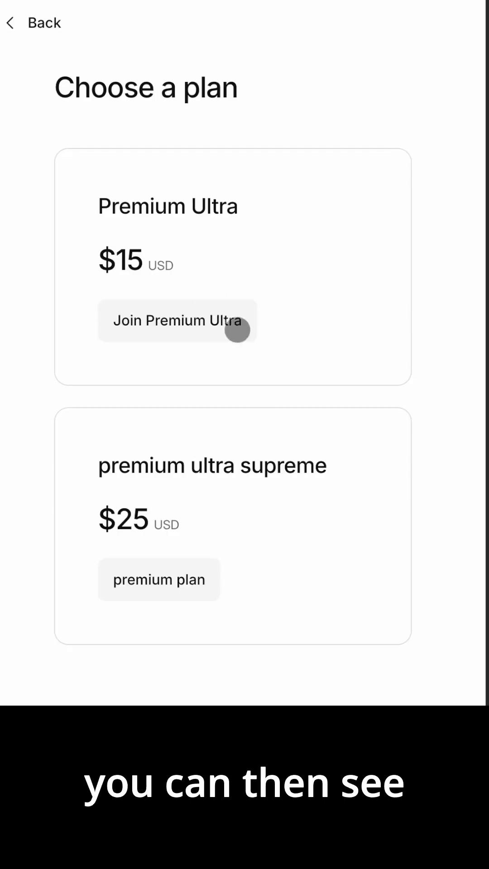